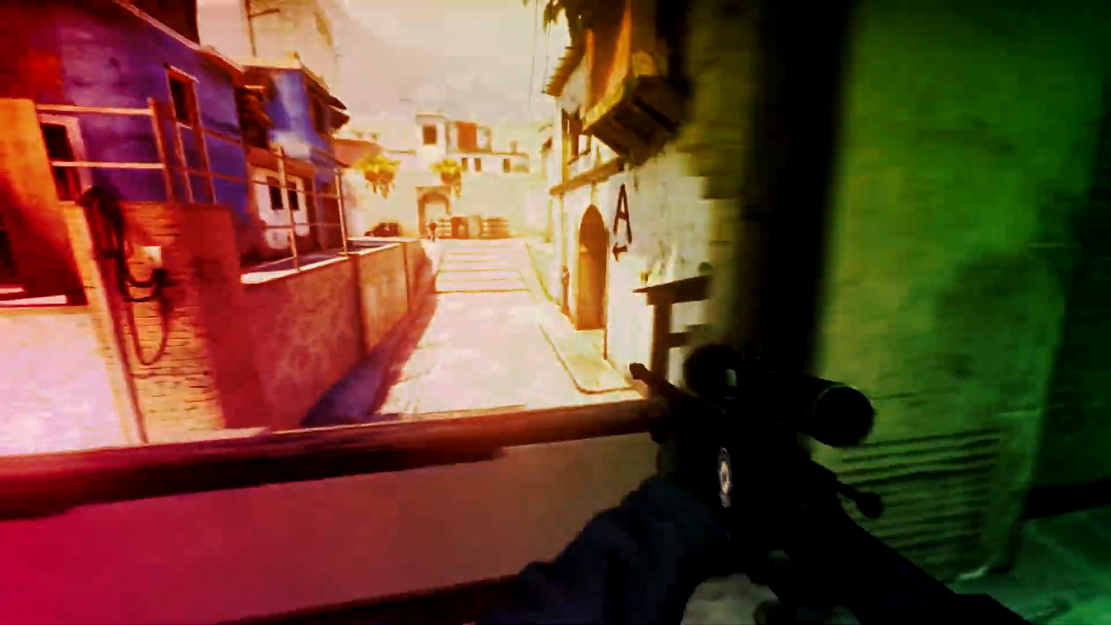
right_click(555, 313)
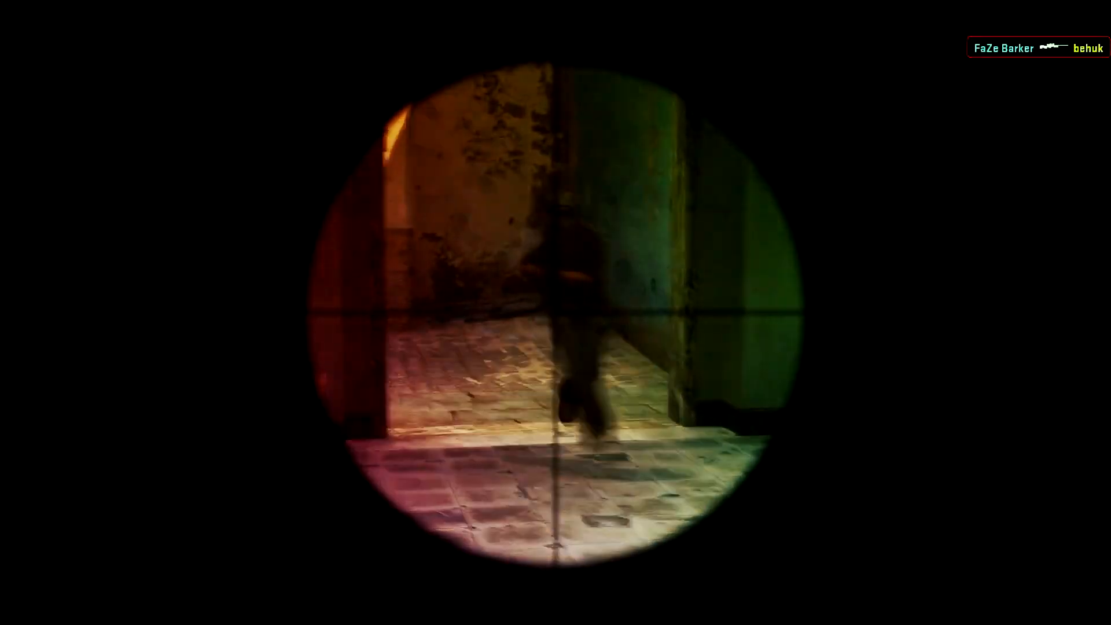